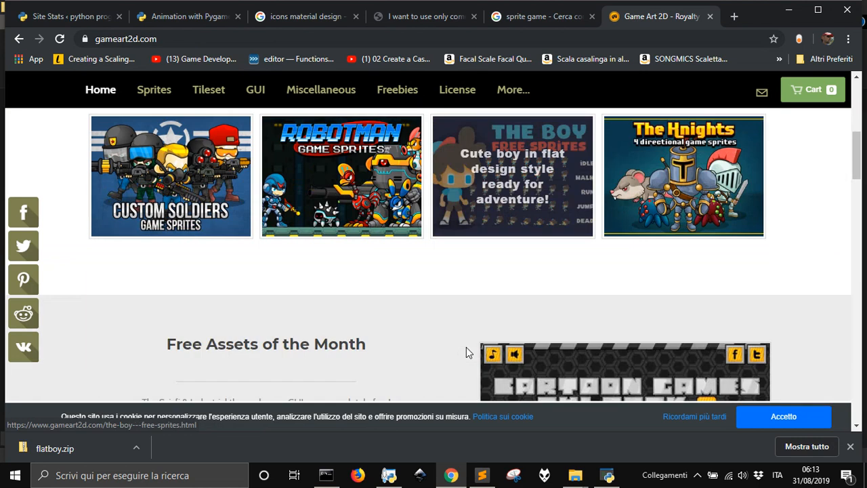
- Start downloading The Boy flat-design sprite pack from gameart2d.com
click(170, 176)
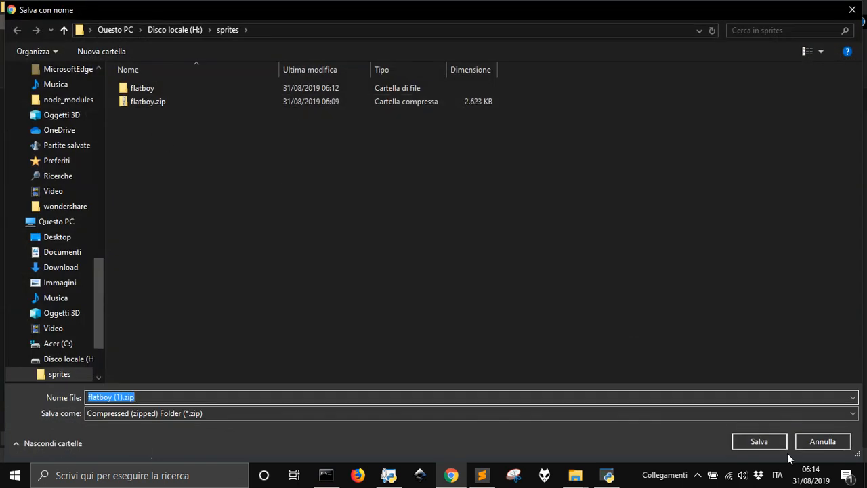
- Save the flatboy zip into the sprites folder on drive H
click(758, 441)
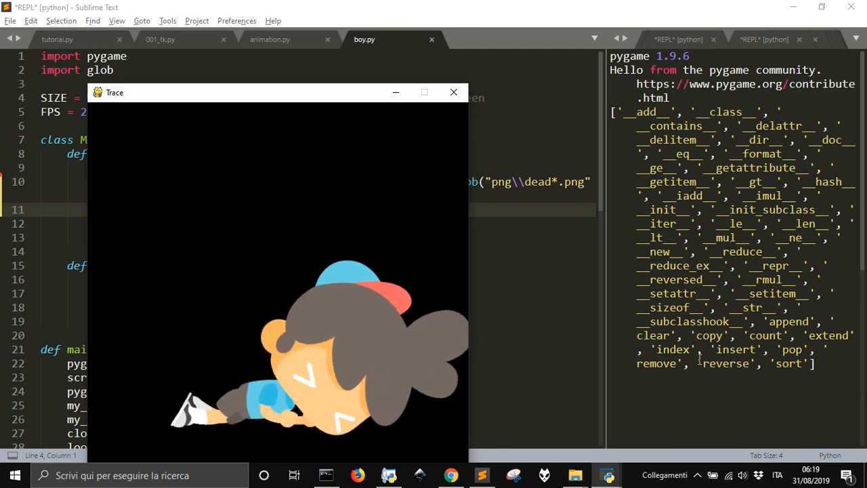
- Run boy.py with print(self.images.index(0)), producing ValueError: 0 is not in list
click(452, 92)
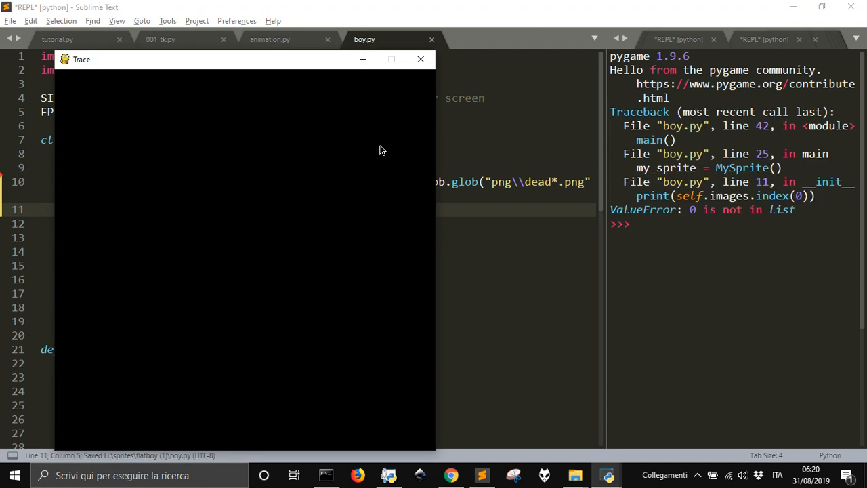
- Replace the failing print(self.images.index(0)) call on line 11 of boy.py
click(419, 59)
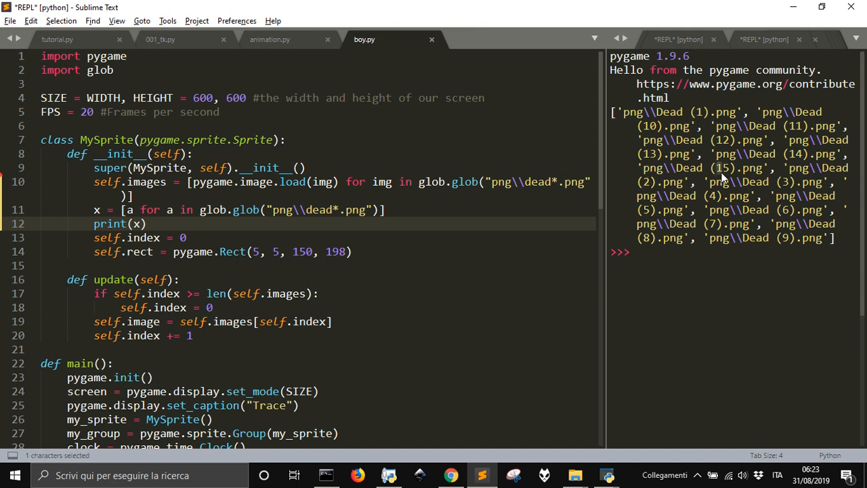
- Collect the png\\dead*.png file names into x and print them in the REPL
click(146, 223)
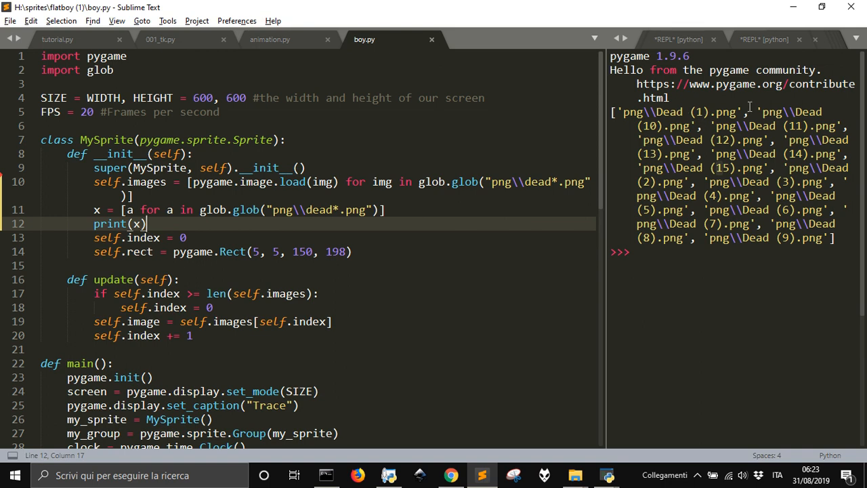
mouse_move(698, 211)
text(self.images)
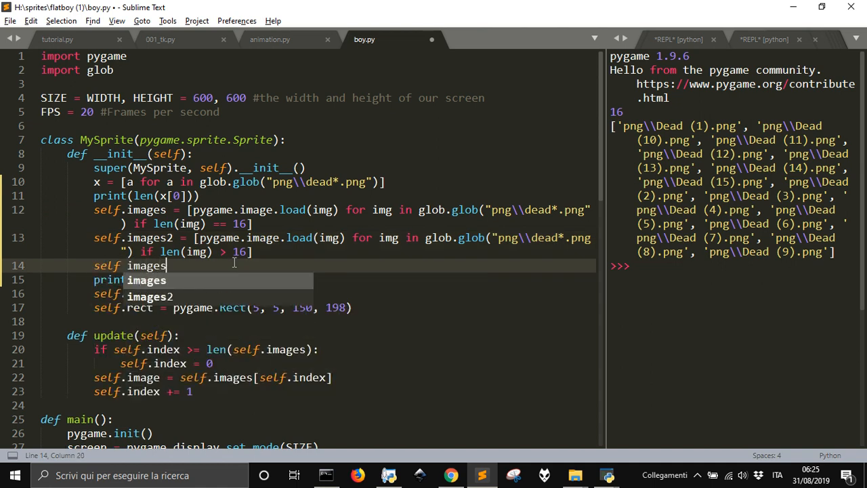
text(.extend())
click(318, 183)
text(serie = 'run)
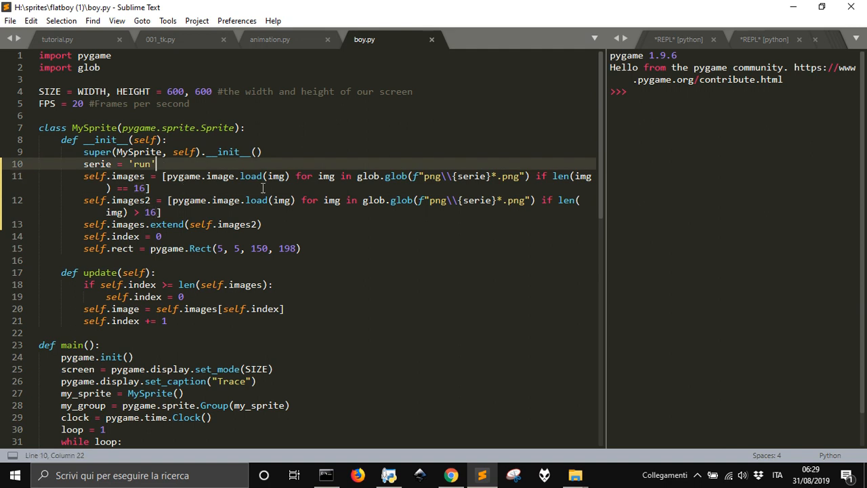
- Set im = glob.glob(f"png\\{serie}*.png") so lenim comes from the first name's length
text(glob.glob(f"png\\{serie}*.png"))
text(lenim = len(im[0)
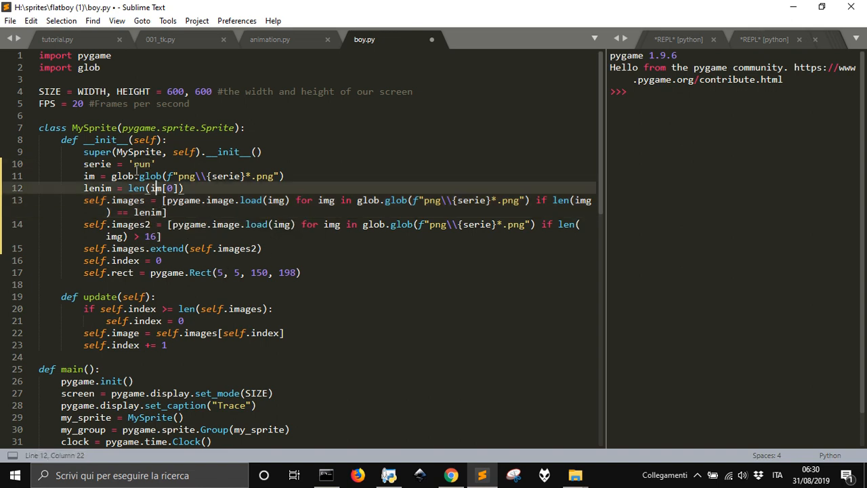
text(walk)
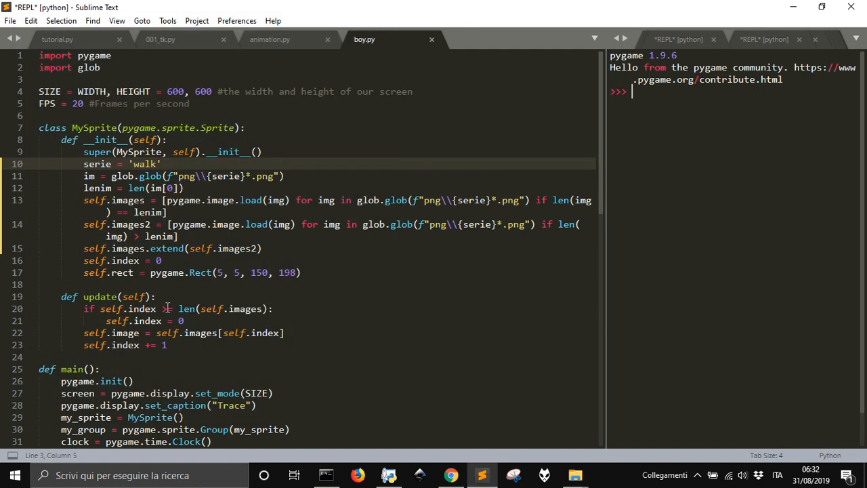